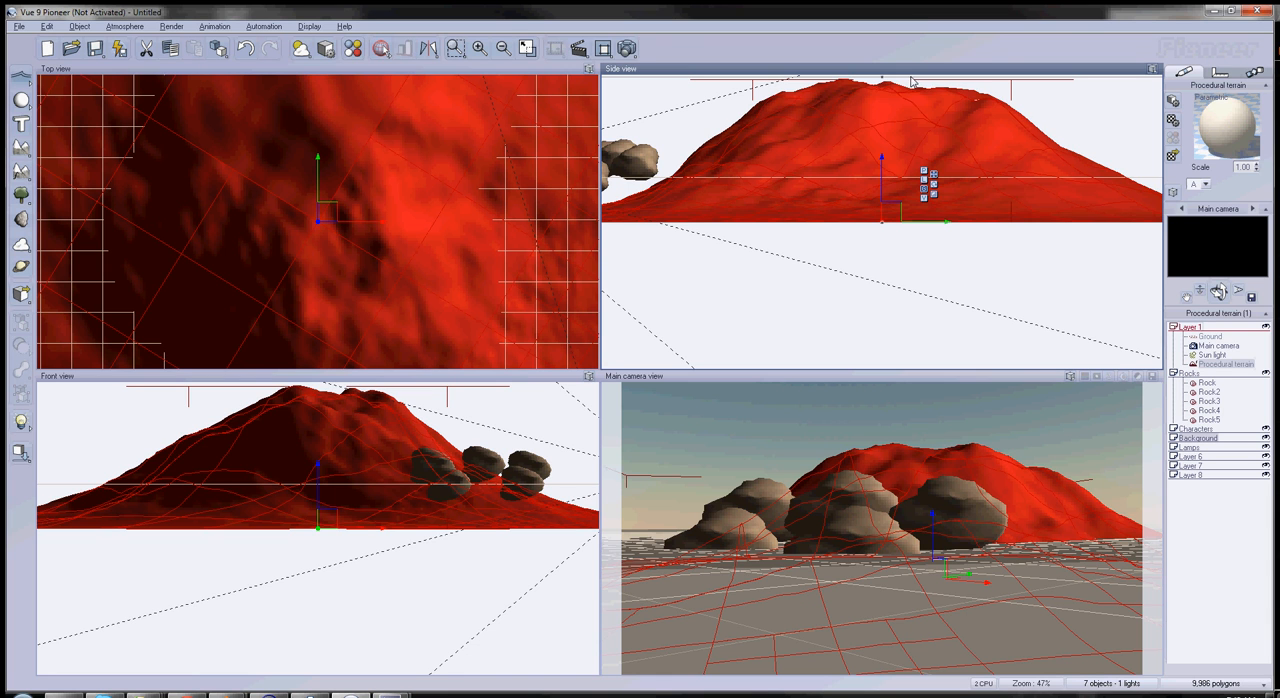
{"action": "mouse_move", "coordinate": [880, 275]}
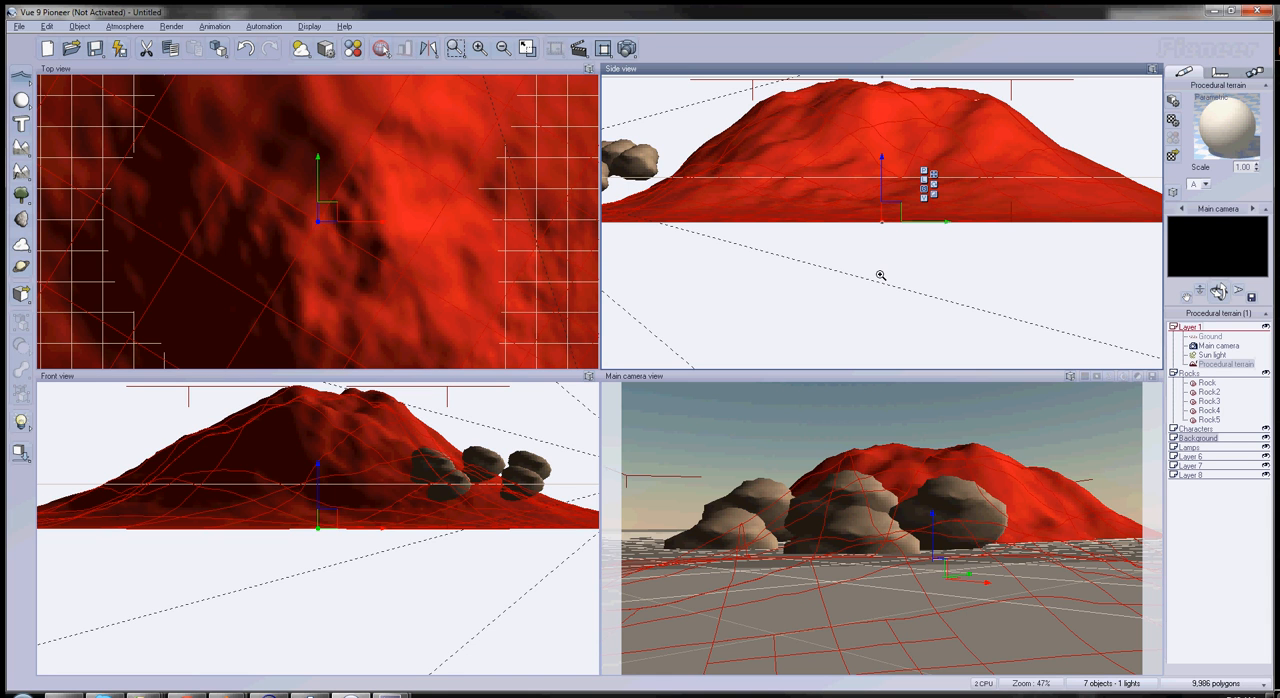
{"action": "mouse_move", "coordinate": [779, 406]}
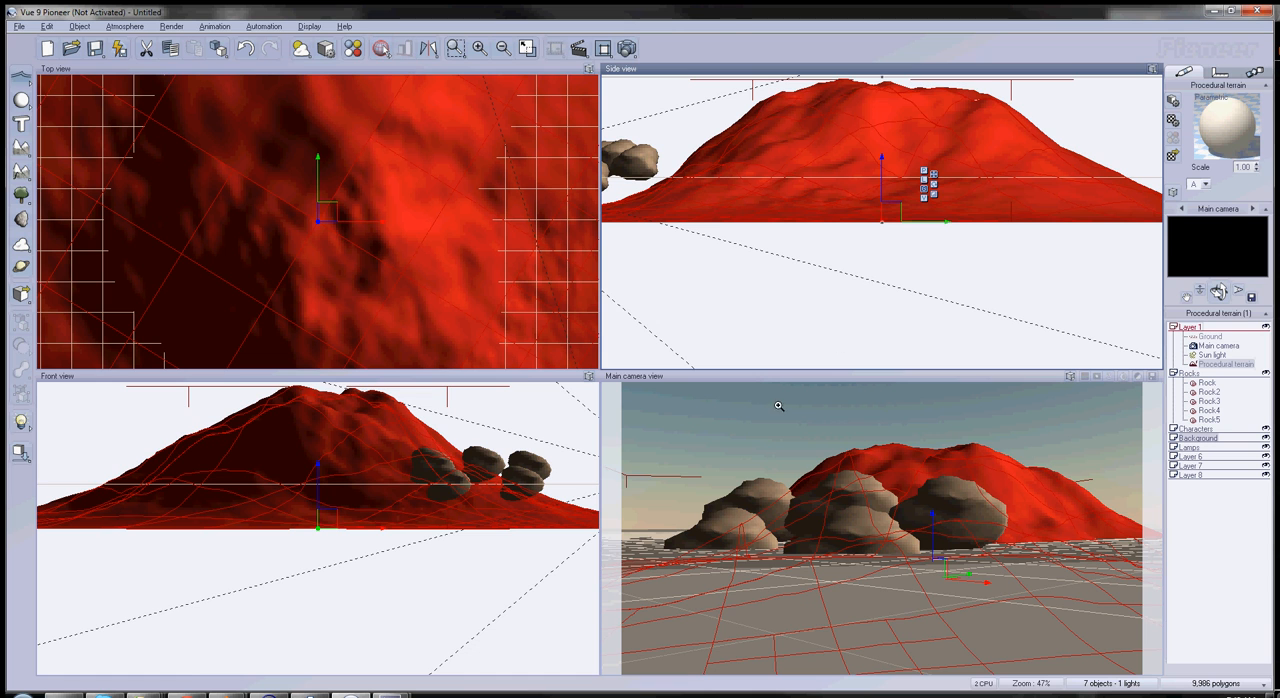
{"action": "mouse_move", "coordinate": [661, 305]}
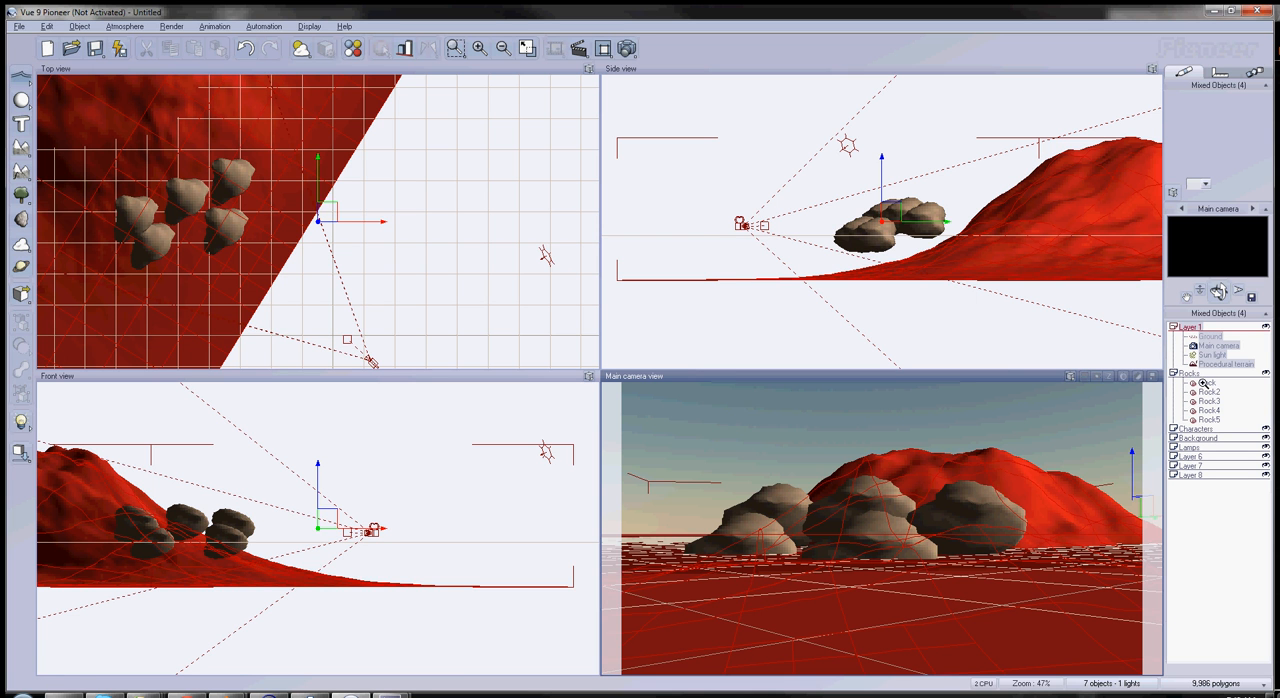
Open the procedural terrain in the Terrain Editor, close it, and move it to the Background layer
{"action": "left_click", "coordinate": [1225, 363]}
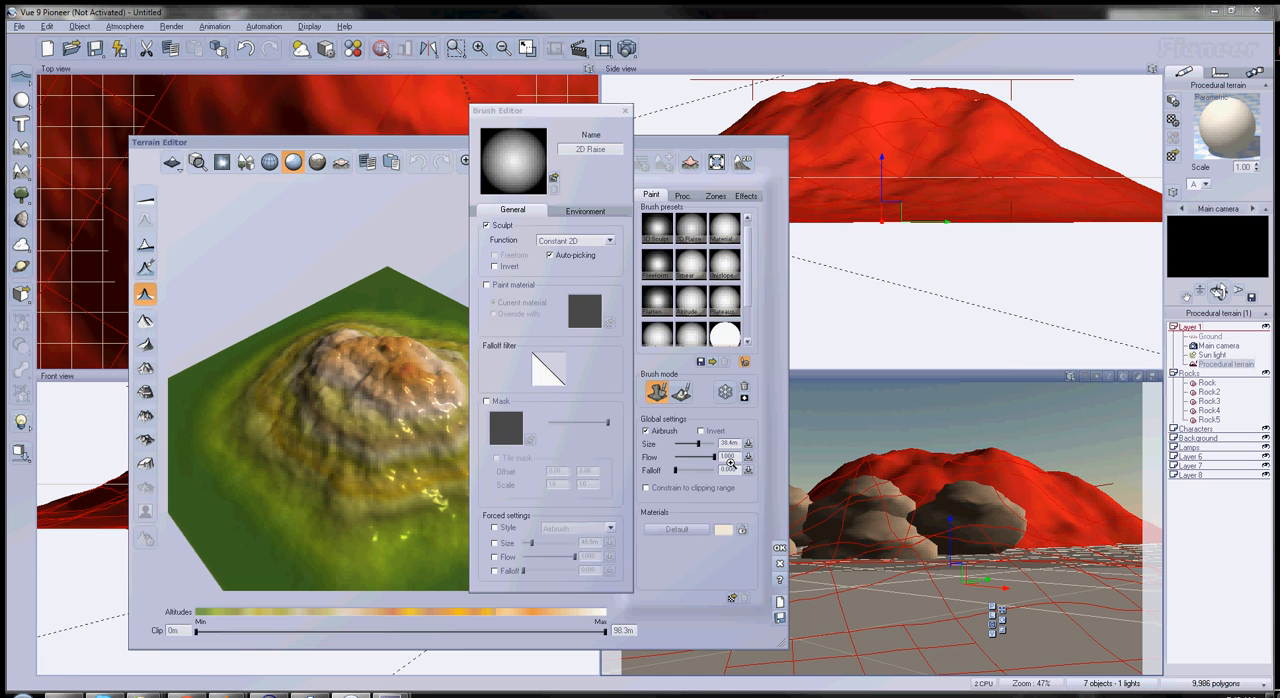
{"action": "left_click", "coordinate": [625, 110]}
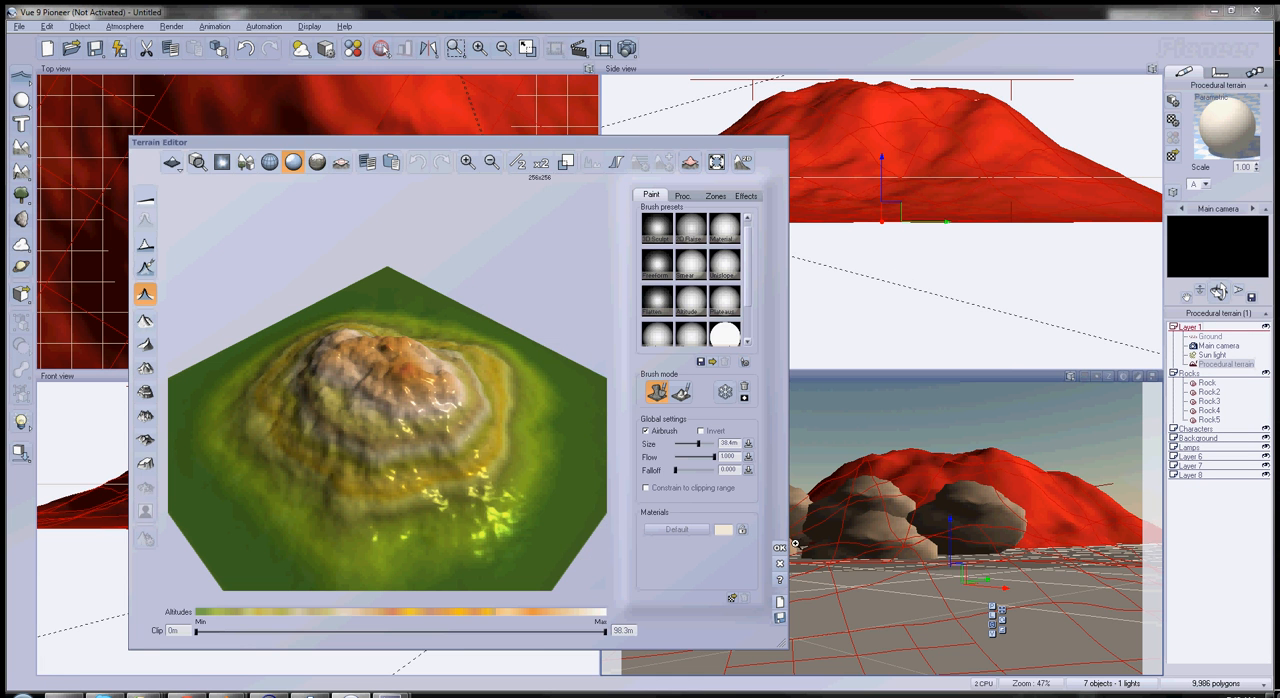
{"action": "left_click", "coordinate": [779, 547]}
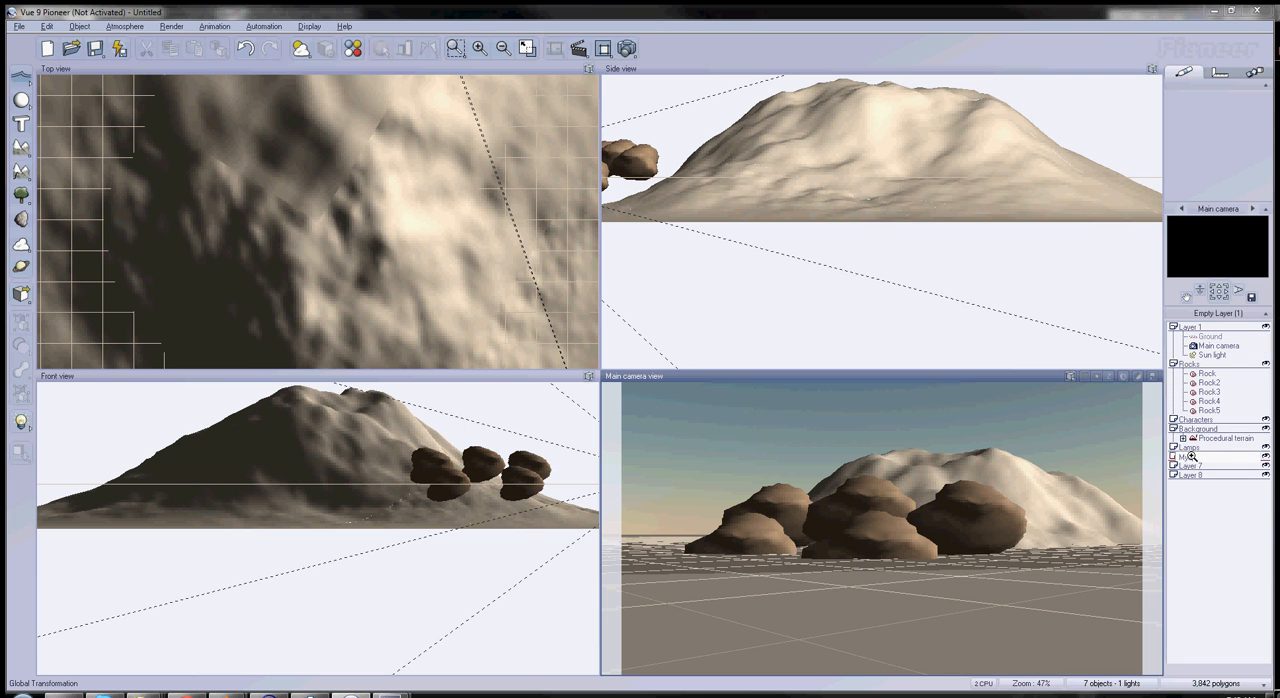
Rename the World Browser's Layer 6 to 'DontRender'
{"action": "left_click", "coordinate": [1190, 457]}
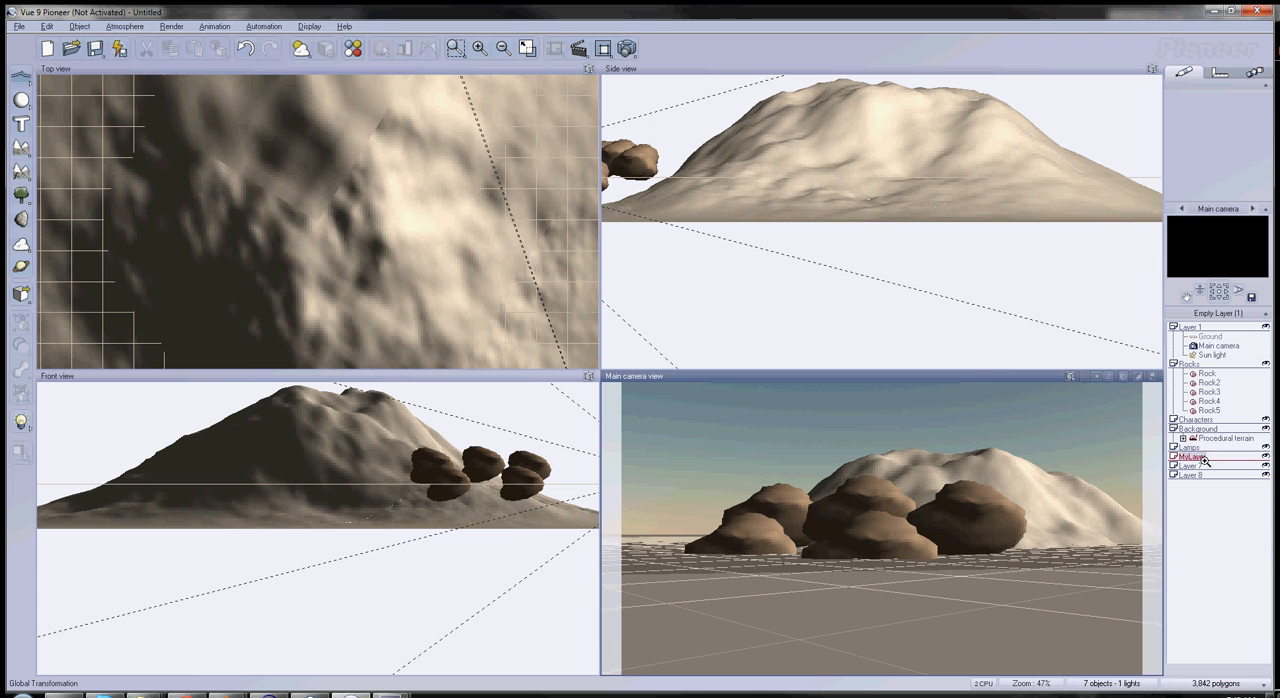
{"action": "double_click", "coordinate": [1189, 457]}
{"action": "type", "text": "DontRender"}
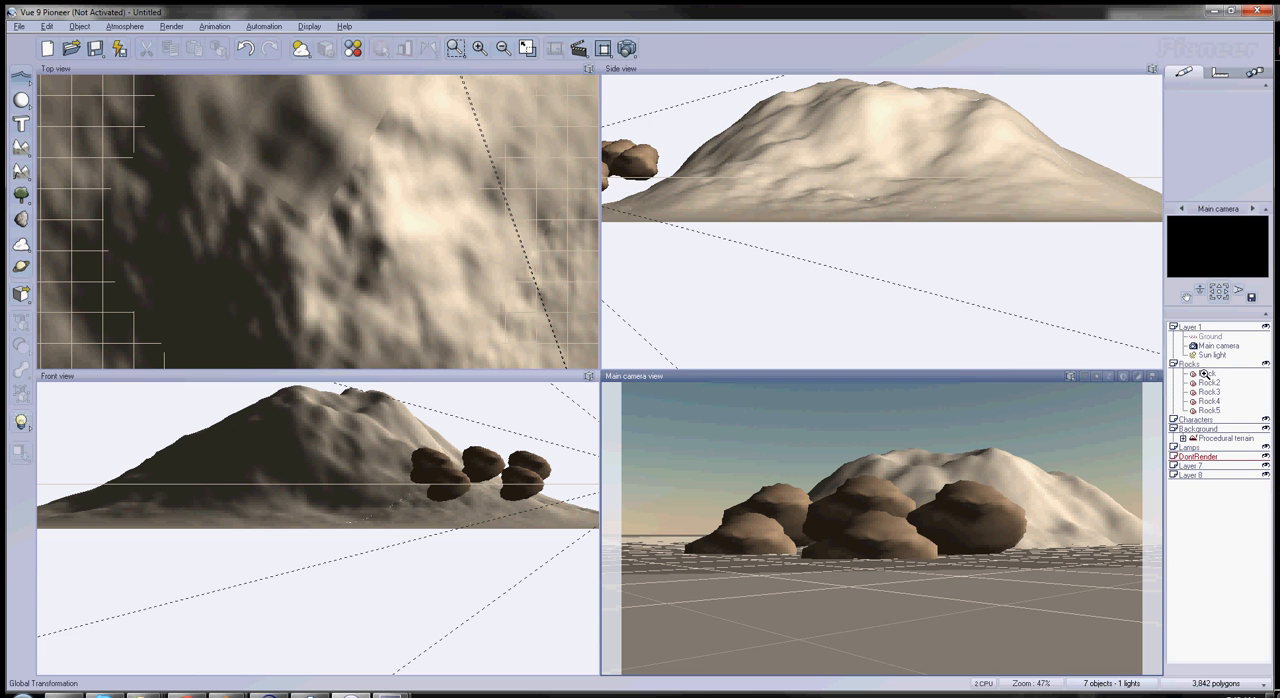
{"action": "left_click", "coordinate": [1208, 373]}
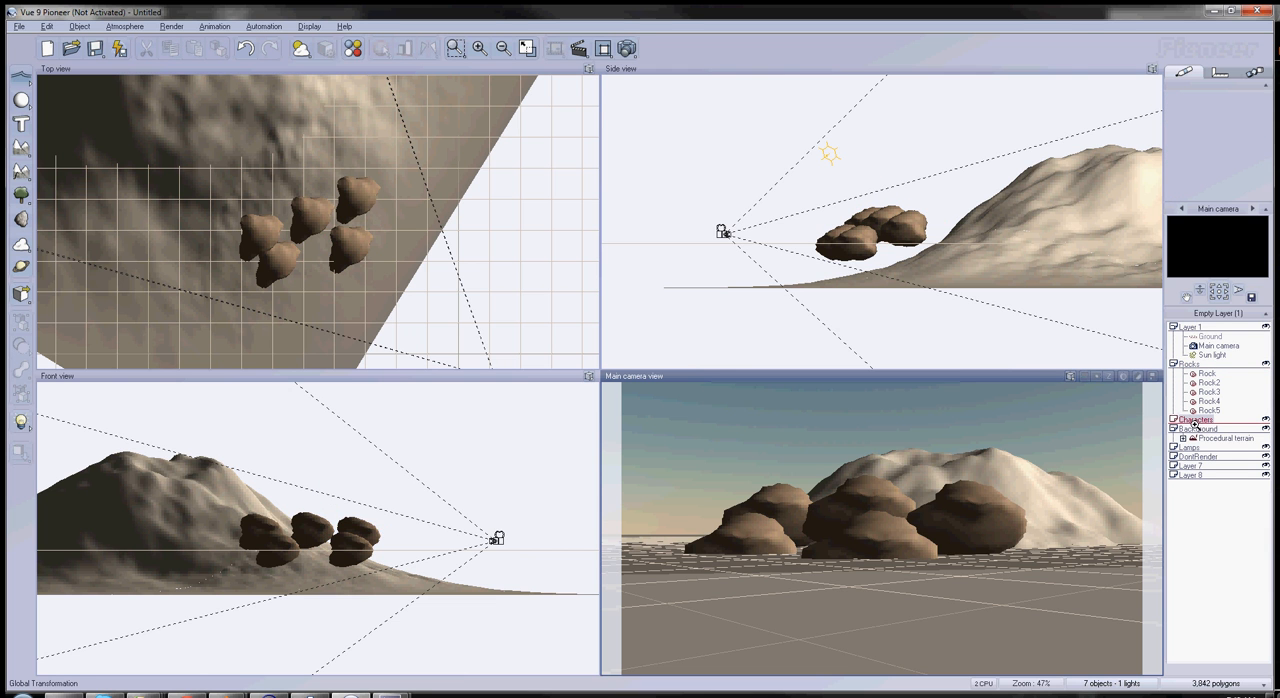
Move the Sun light from Layer 1 into the Lamps layer
{"action": "left_click", "coordinate": [1228, 438]}
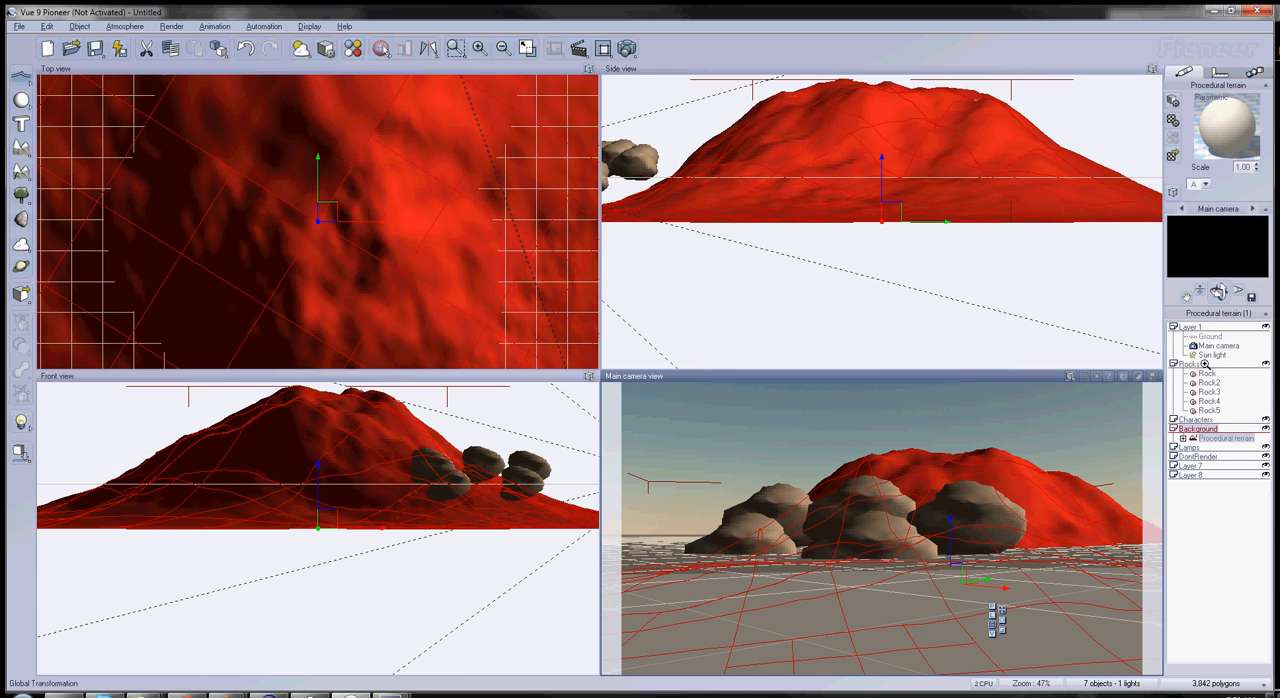
{"action": "left_click", "coordinate": [1197, 447]}
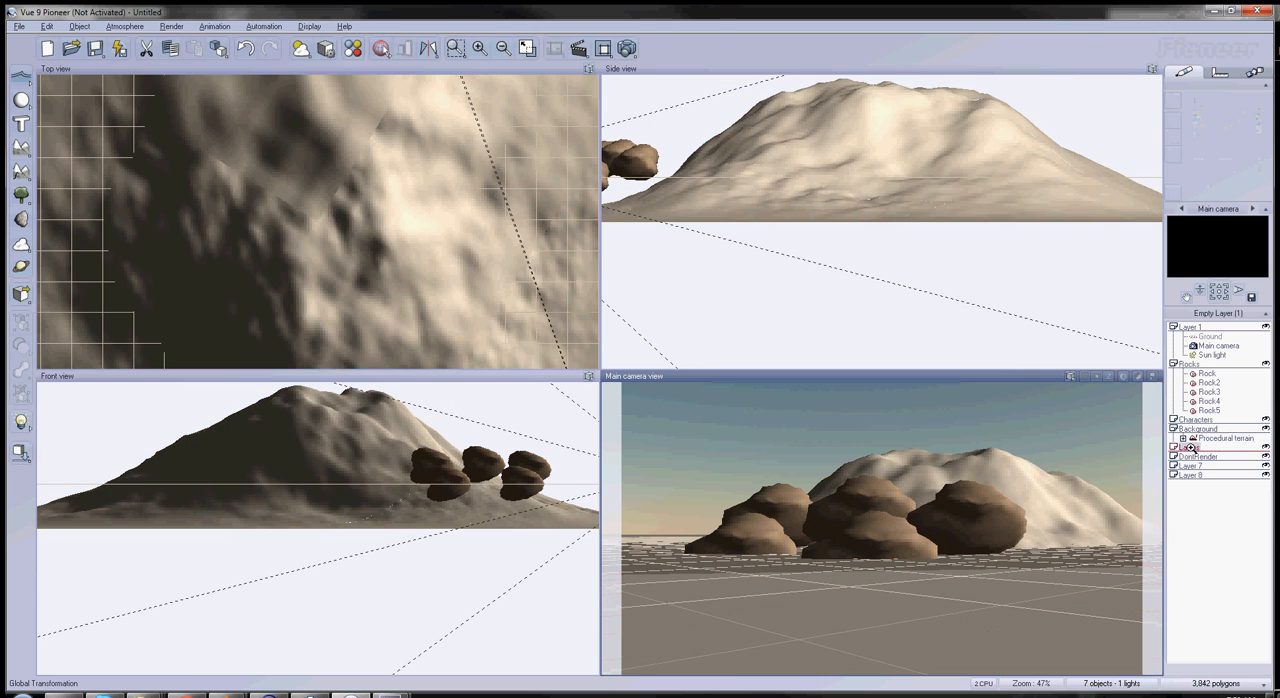
{"action": "left_click", "coordinate": [1213, 354]}
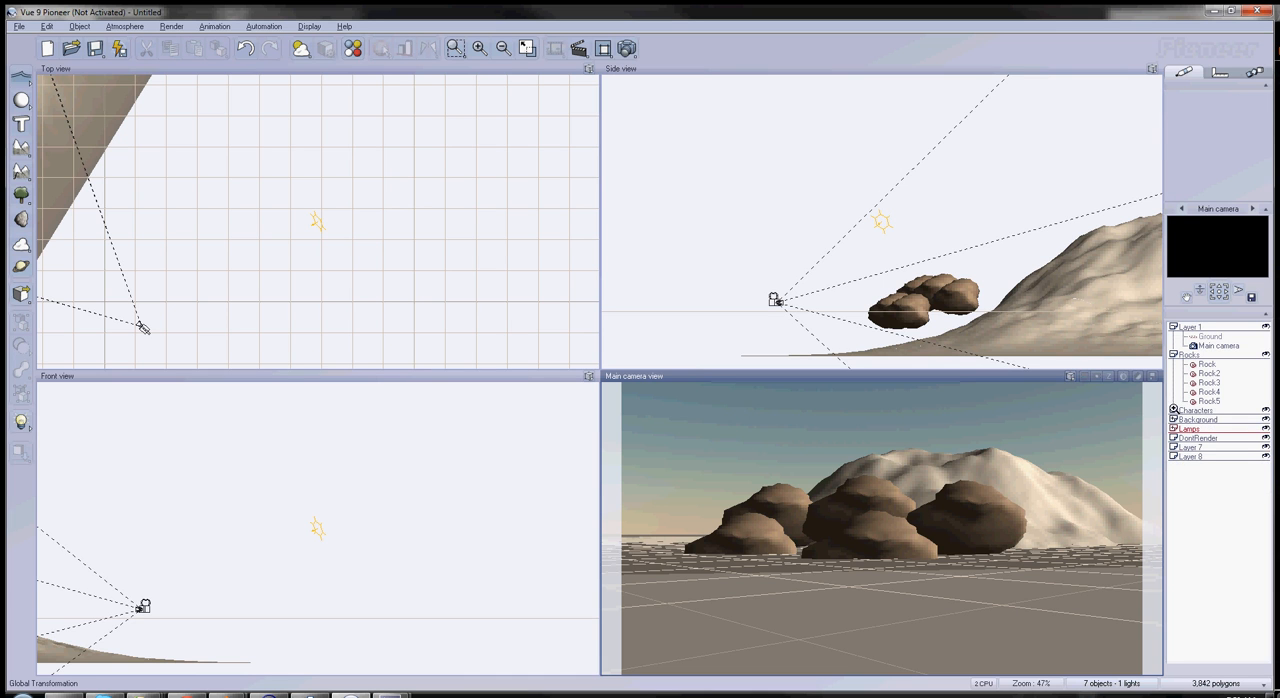
Collapse the Rocks layer's object list in the World Browser
{"action": "left_click", "coordinate": [1174, 354]}
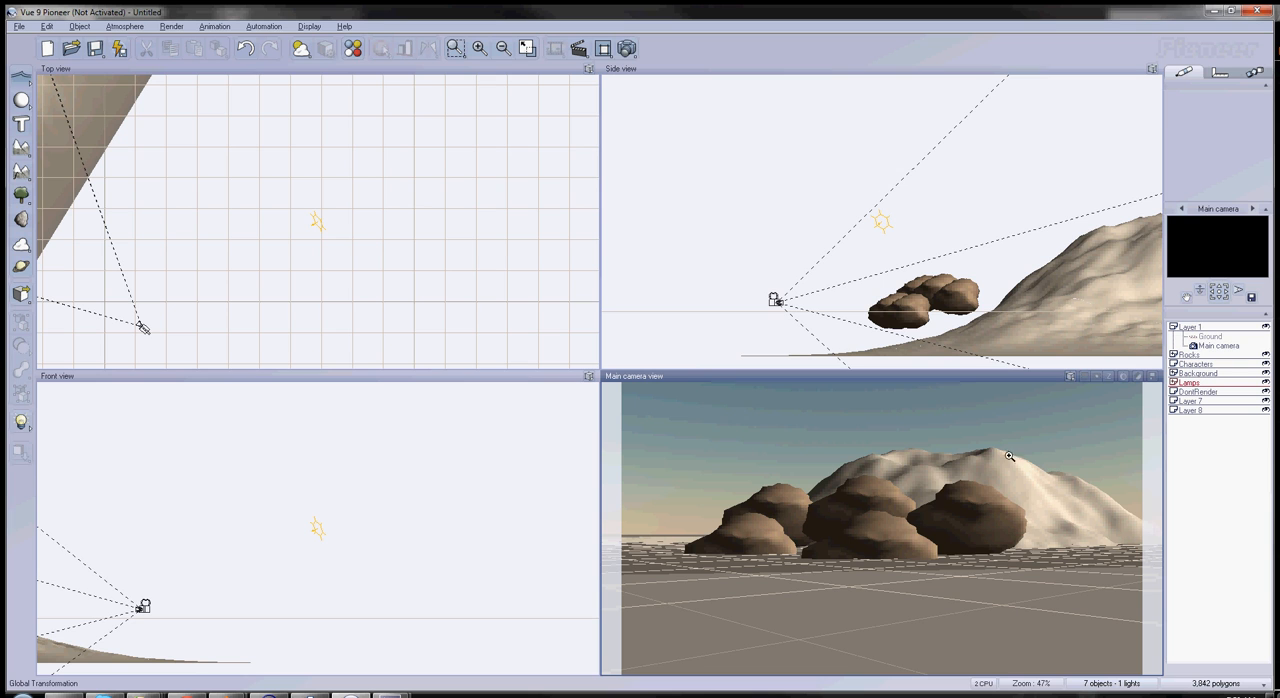
{"action": "mouse_move", "coordinate": [906, 506]}
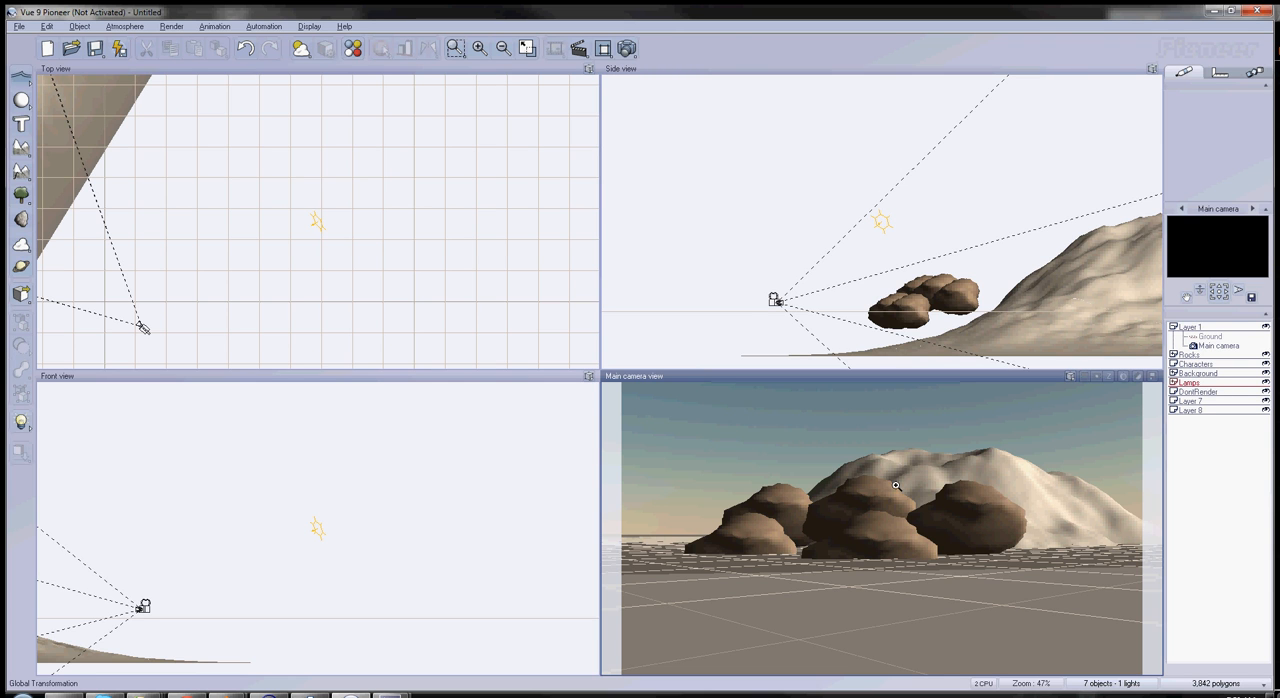
{"action": "mouse_move", "coordinate": [1252, 383]}
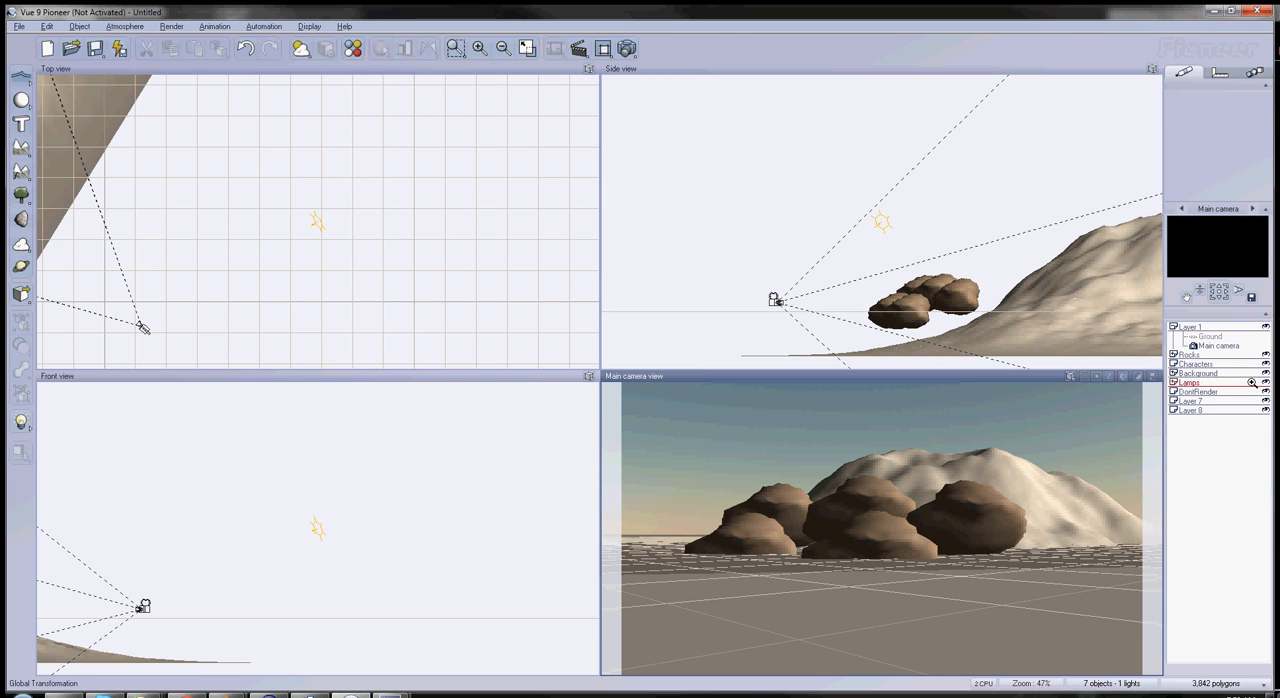